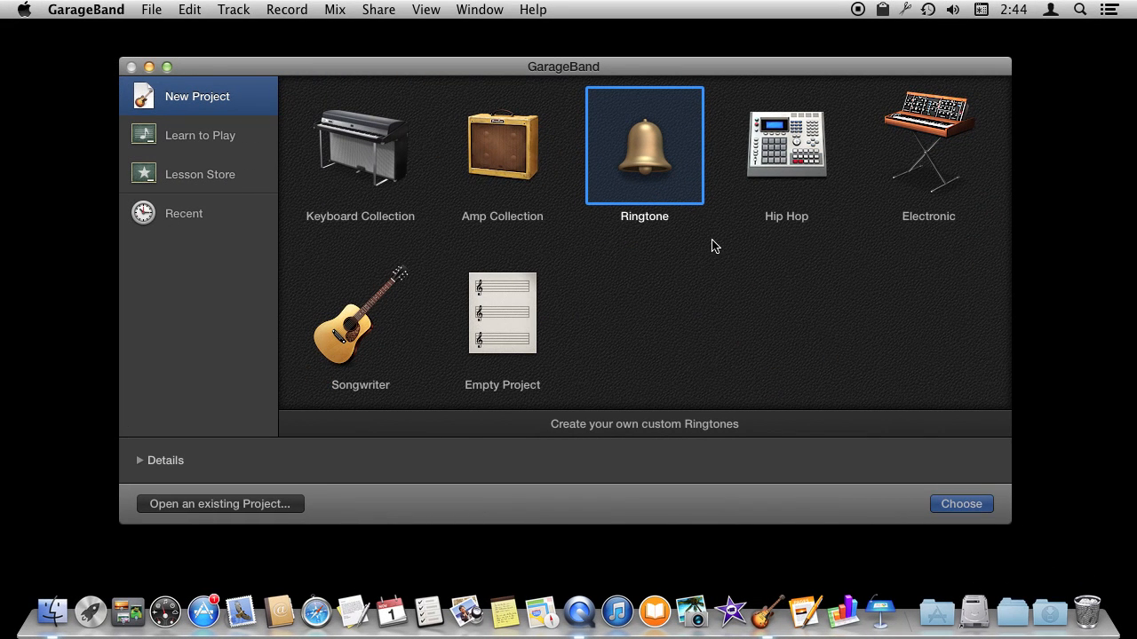
pyautogui.moveTo(379, 144)
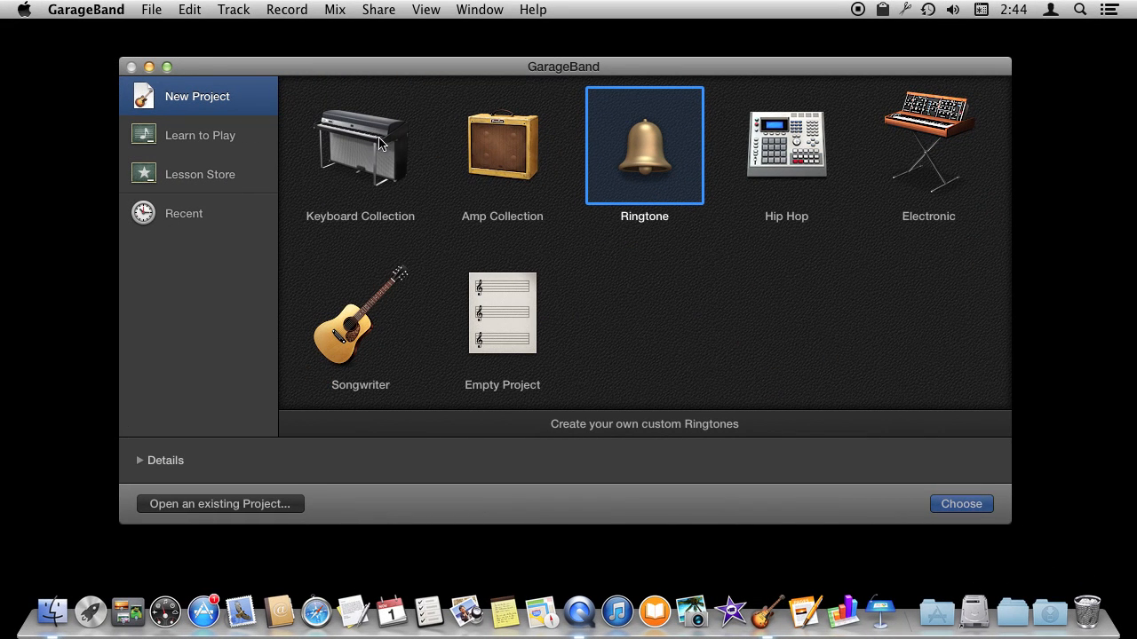
pyautogui.moveTo(631, 178)
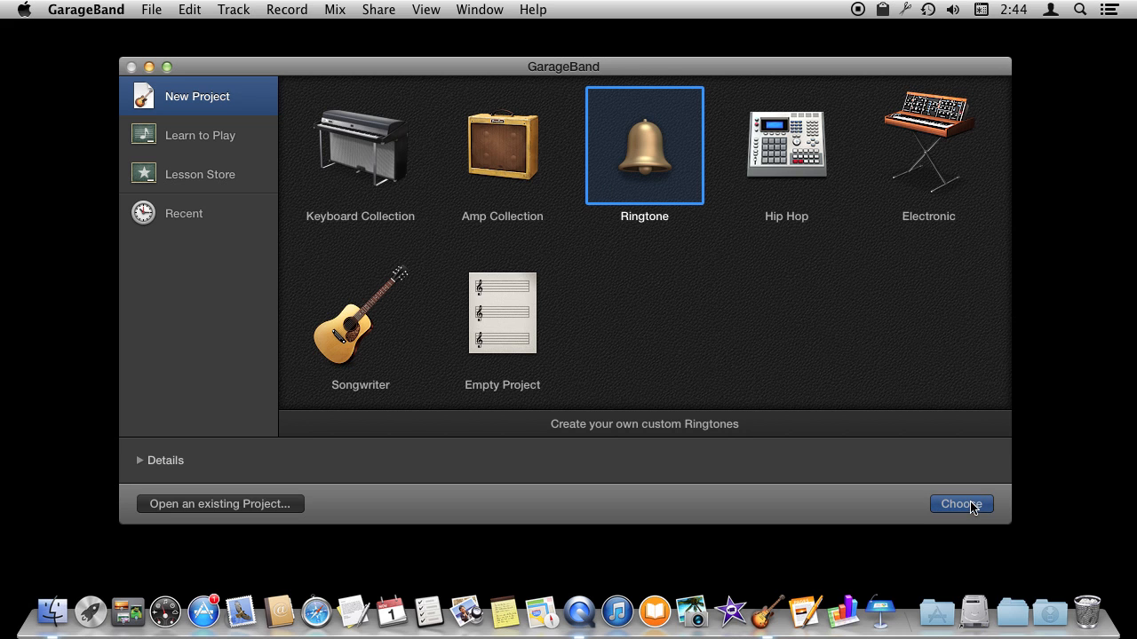
# Create a Ringtone project and filter the Loop Browser to the 172 string loops.
pyautogui.click(961, 504)
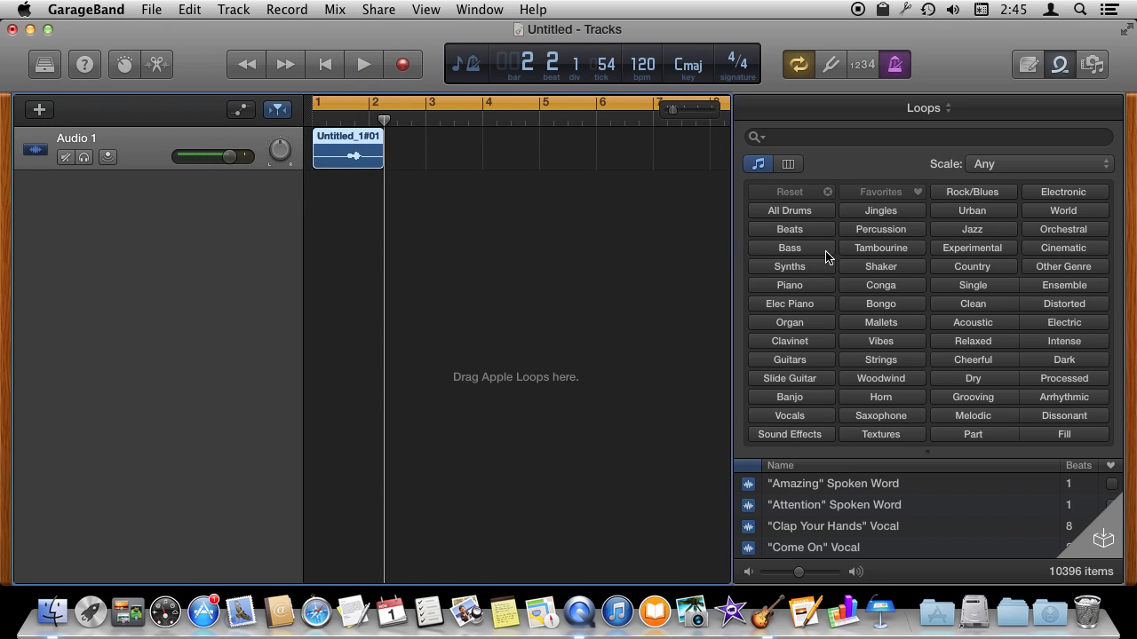
pyautogui.click(788, 229)
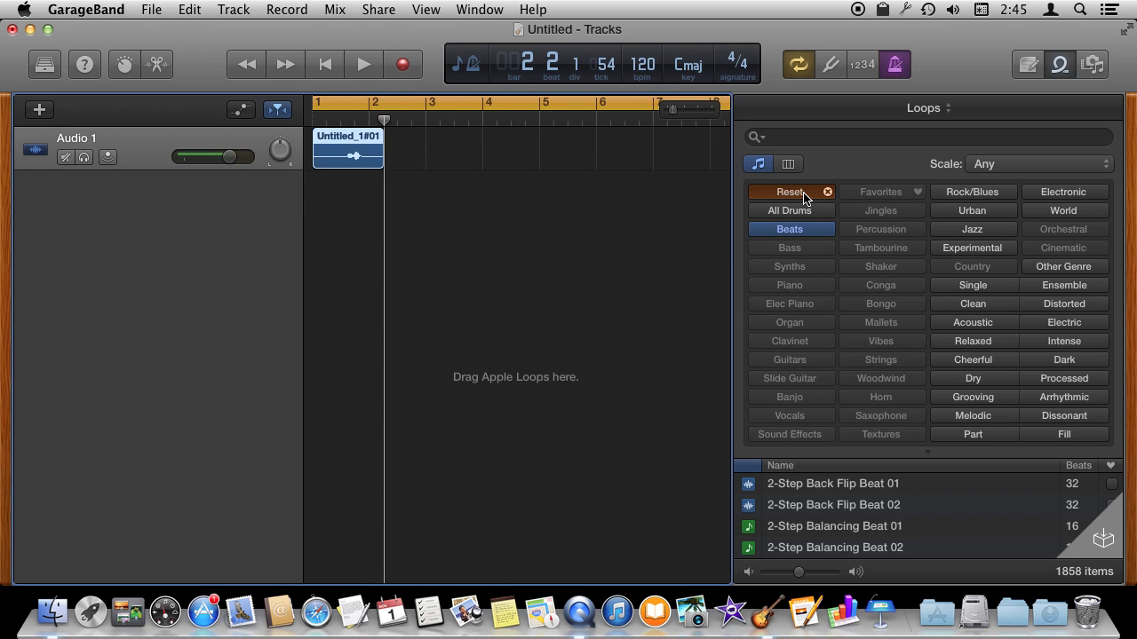
pyautogui.click(789, 192)
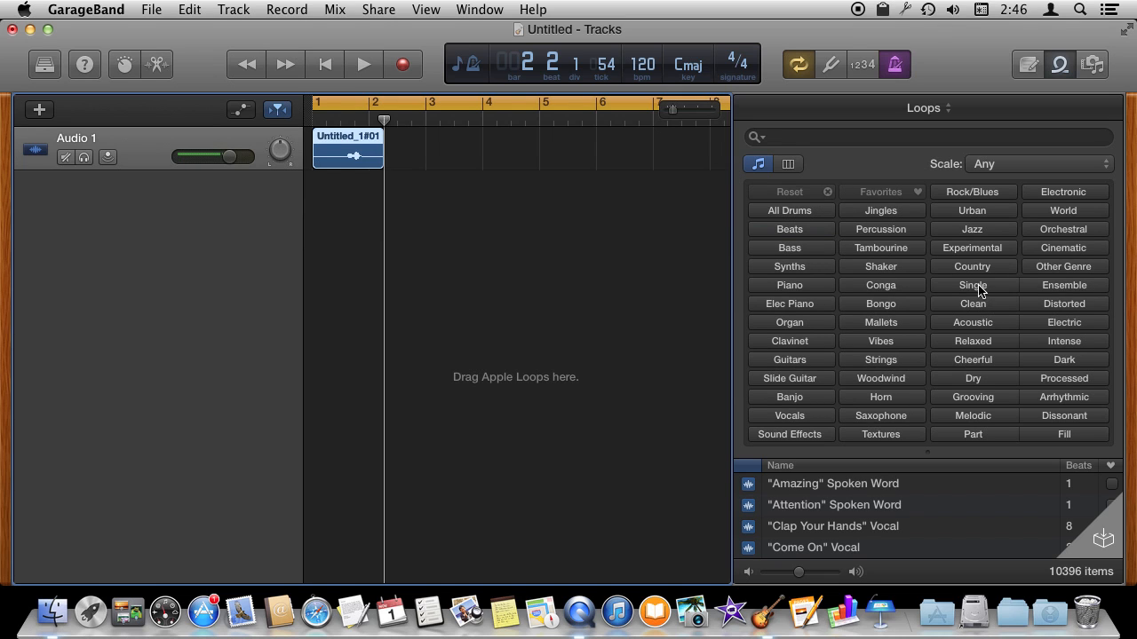
pyautogui.click(880, 359)
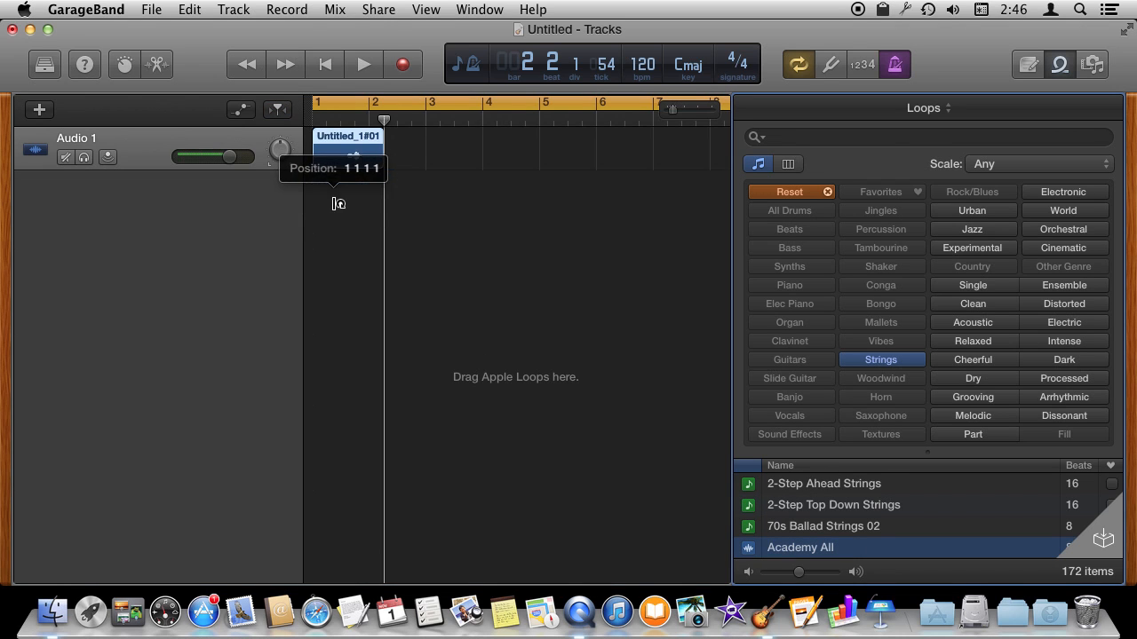
# Place the Academy All strings loop on a new track at bar 1 and play it back.
pyautogui.moveTo(800, 547); pyautogui.dragTo(368, 191)
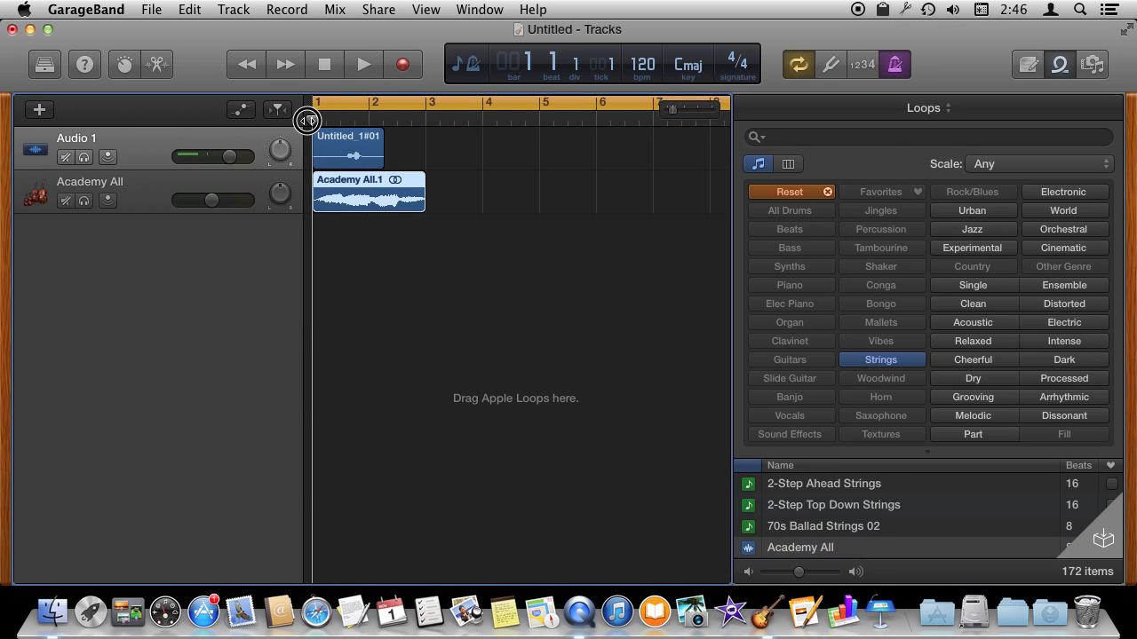
pyautogui.click(363, 64)
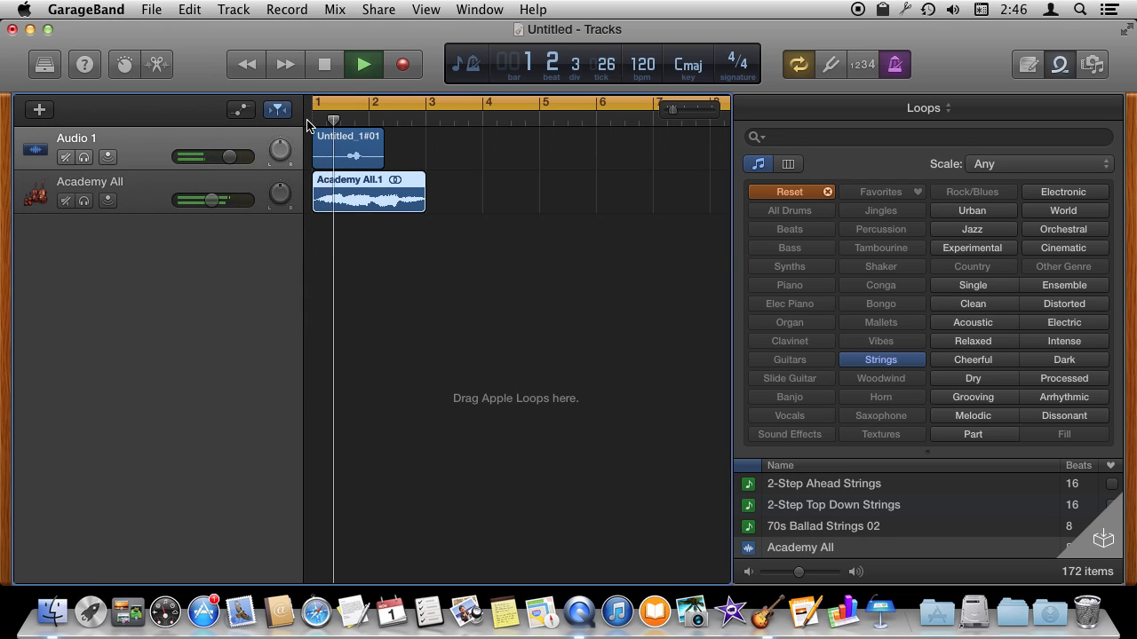
pyautogui.click(362, 64)
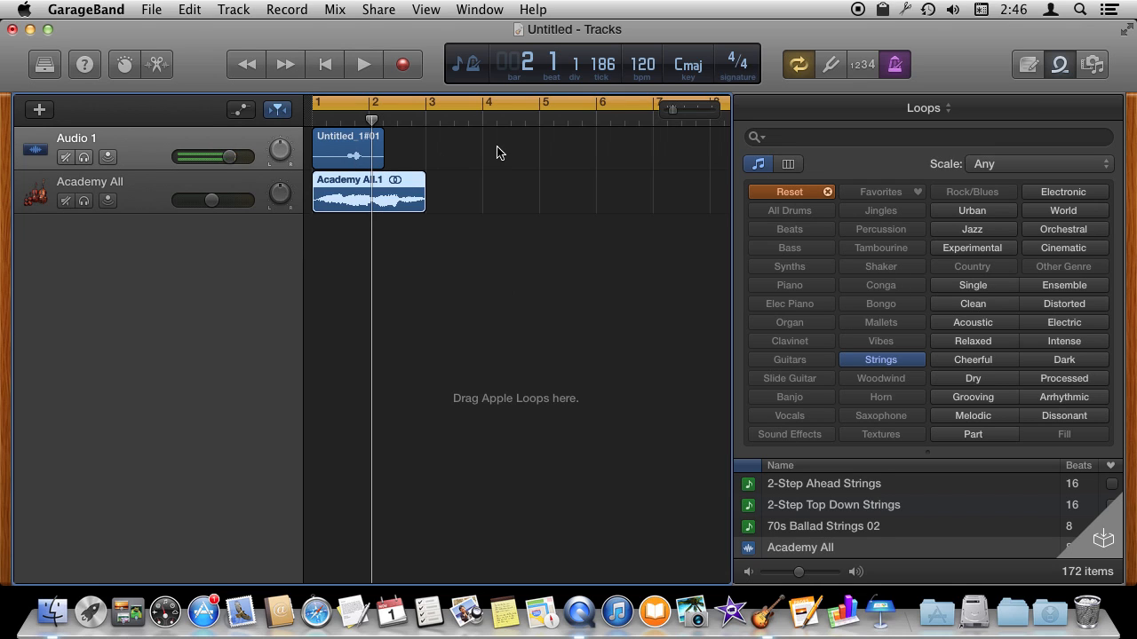
pyautogui.moveTo(475, 115)
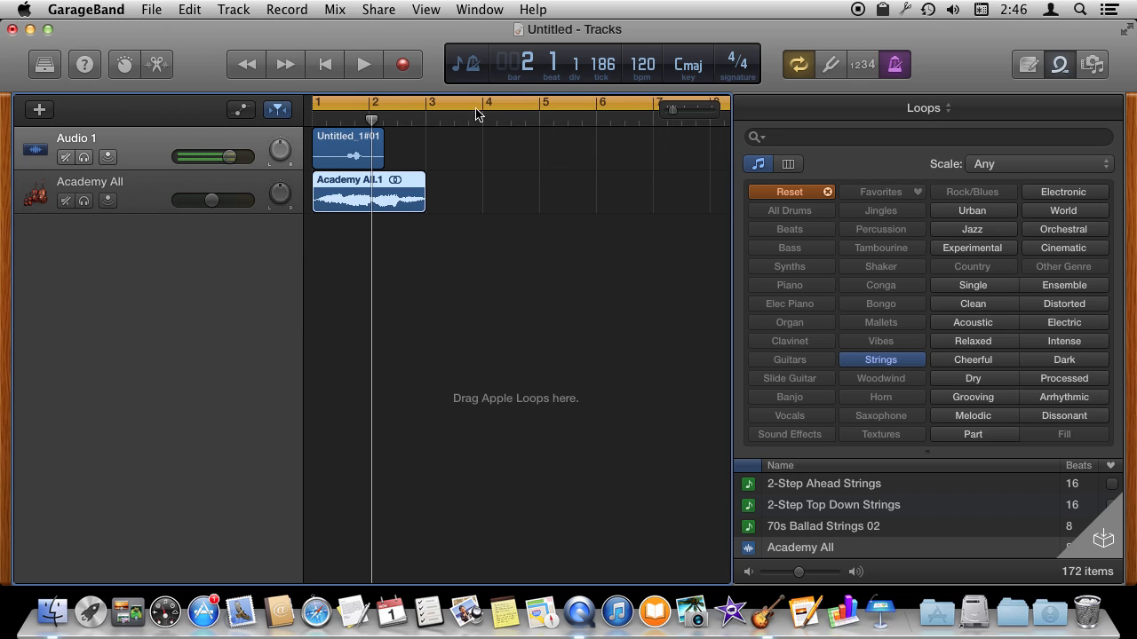
pyautogui.moveTo(471, 156)
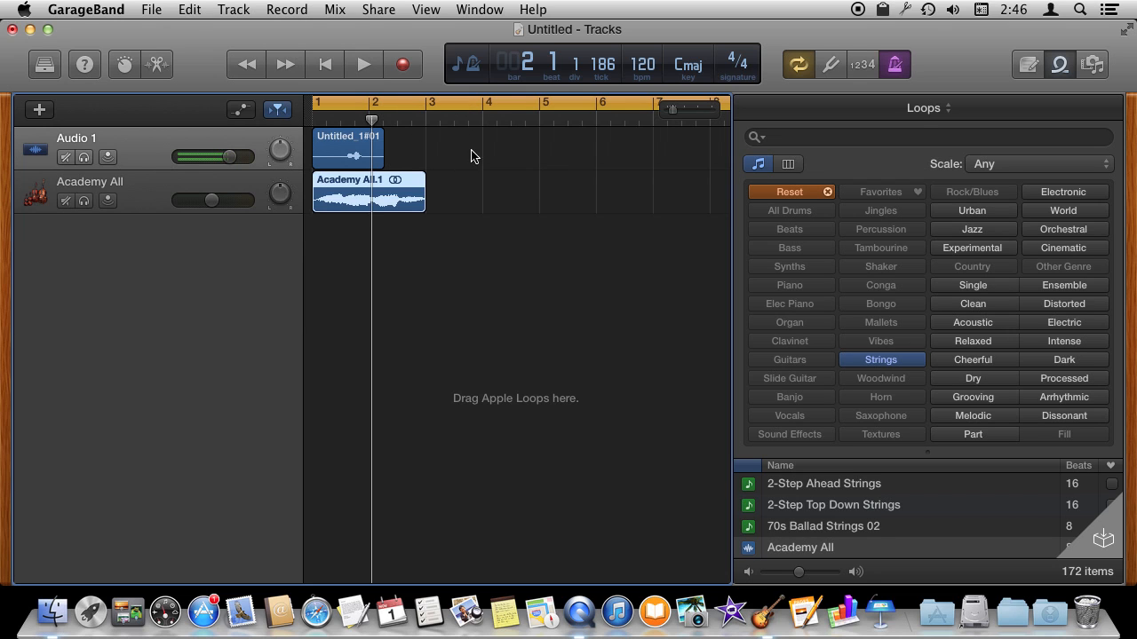
pyautogui.hscroll(3)
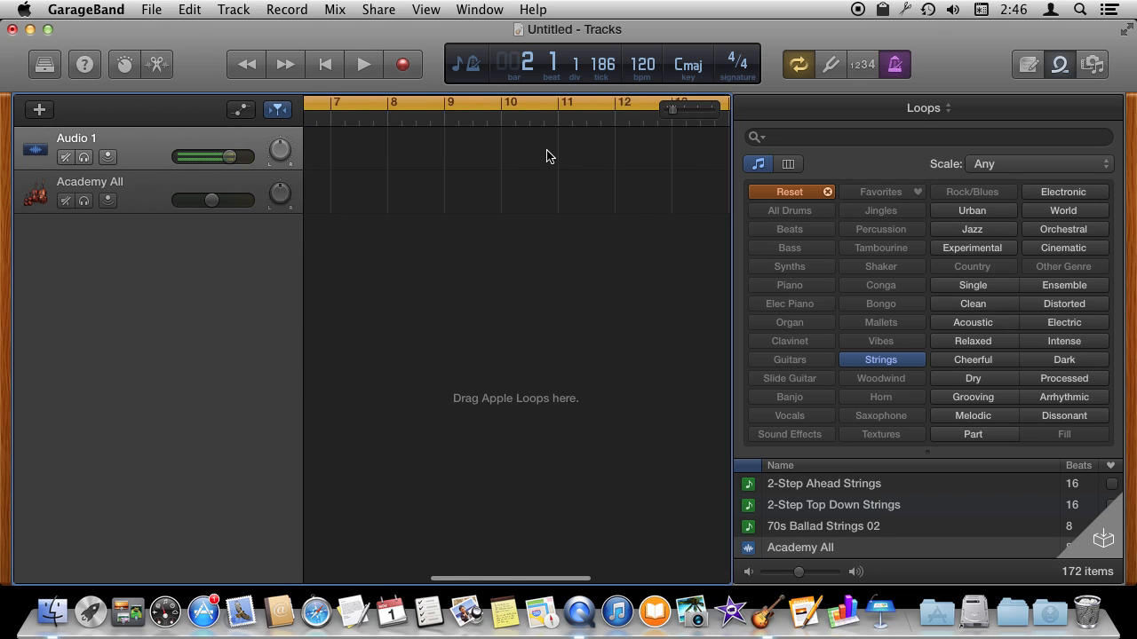
pyautogui.hscroll(3)
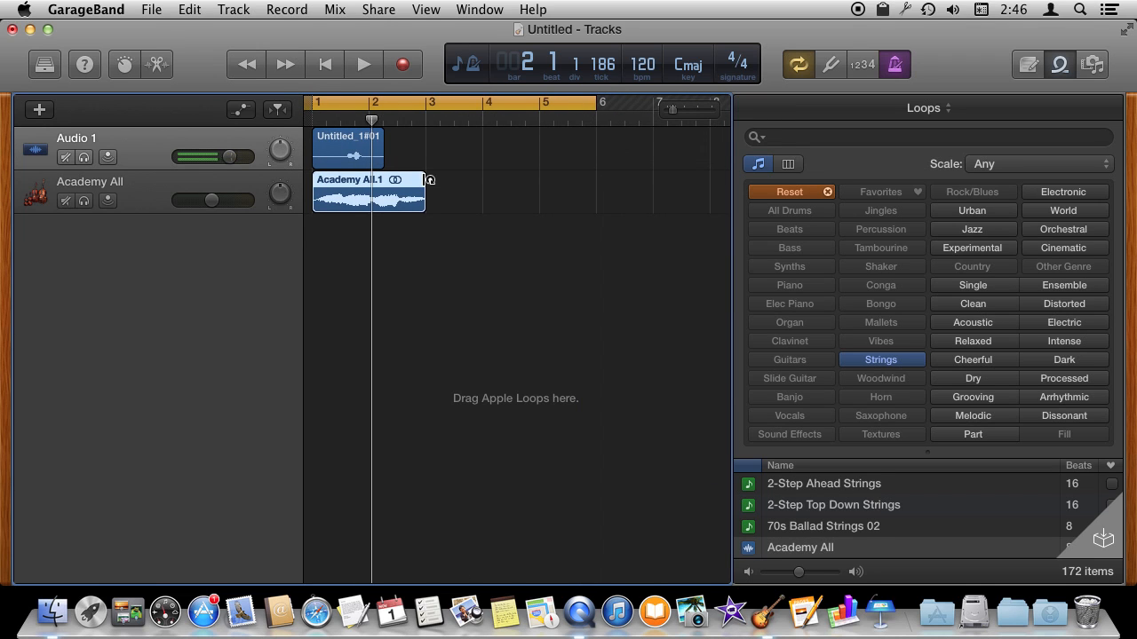
# Extend the Academy All region to loop through bar 7 and play it.
pyautogui.moveTo(425, 191); pyautogui.dragTo(666, 191)
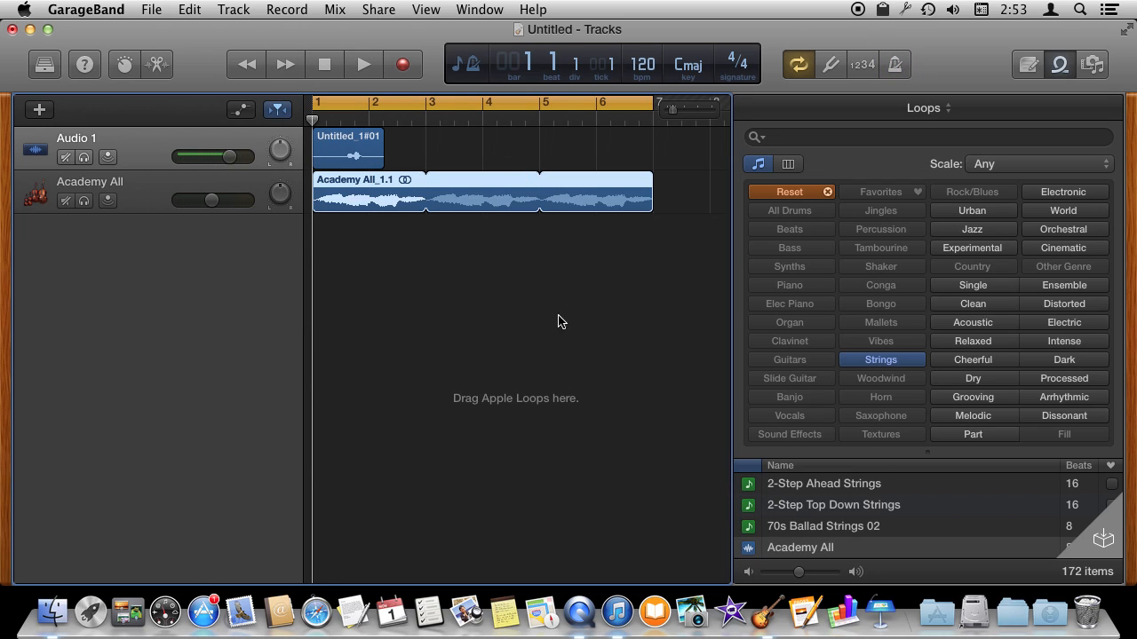
pyautogui.moveTo(533, 297)
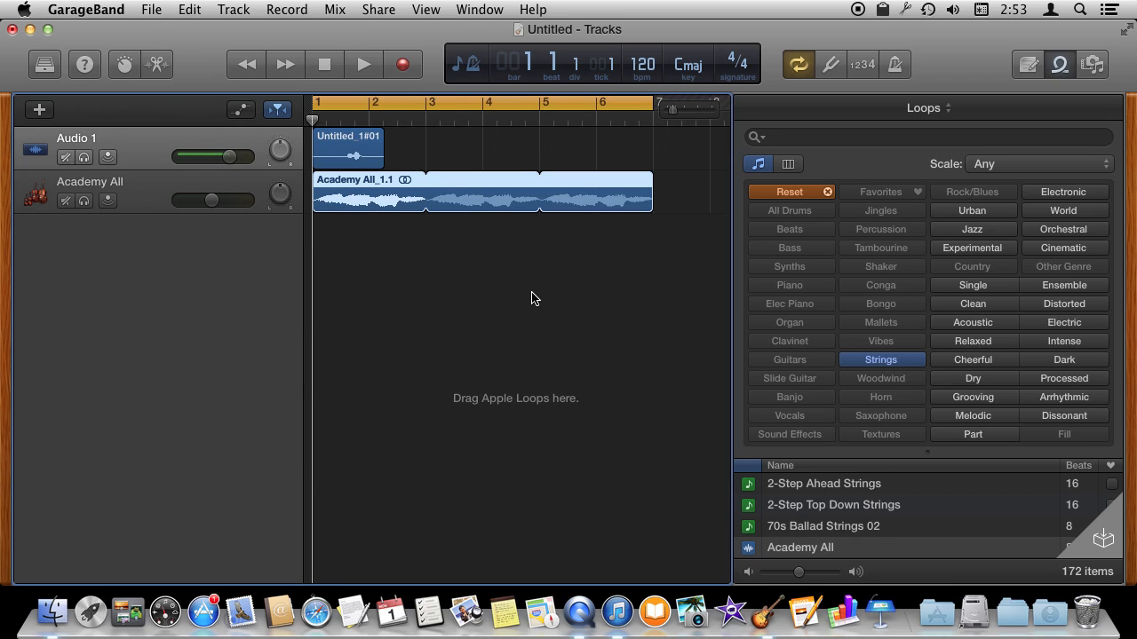
pyautogui.moveTo(426, 300)
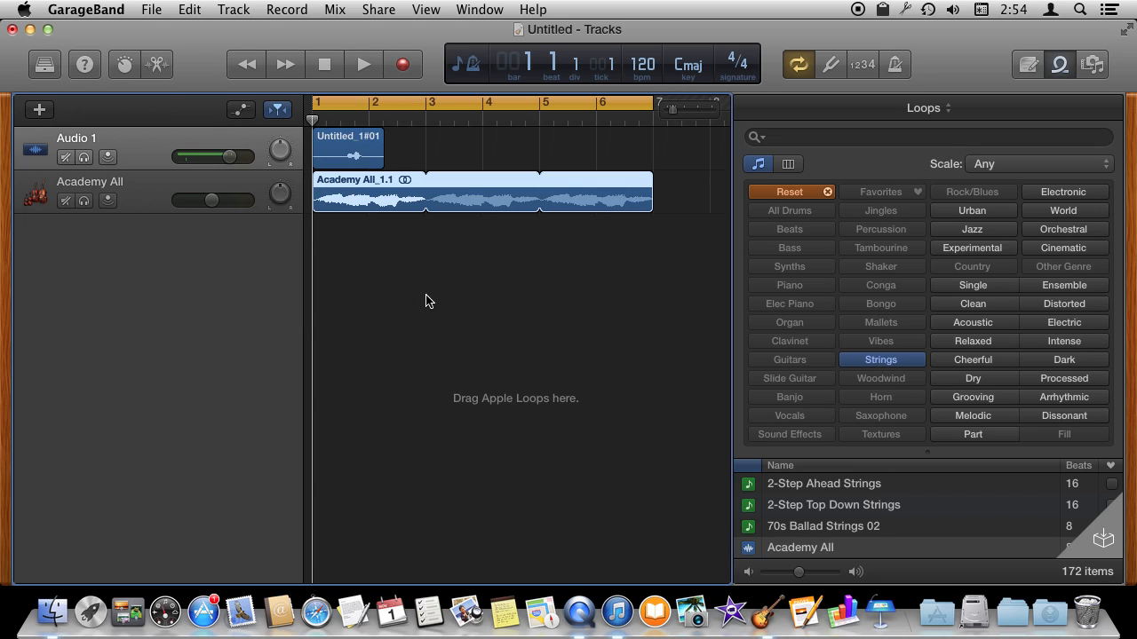
pyautogui.moveTo(527, 117)
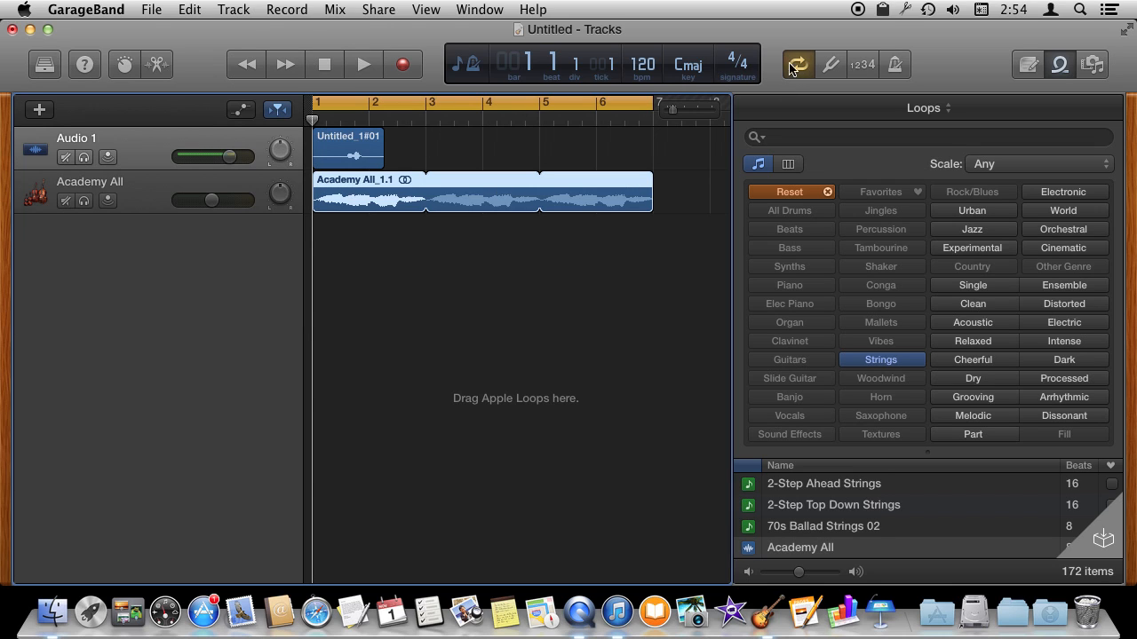
pyautogui.click(797, 64)
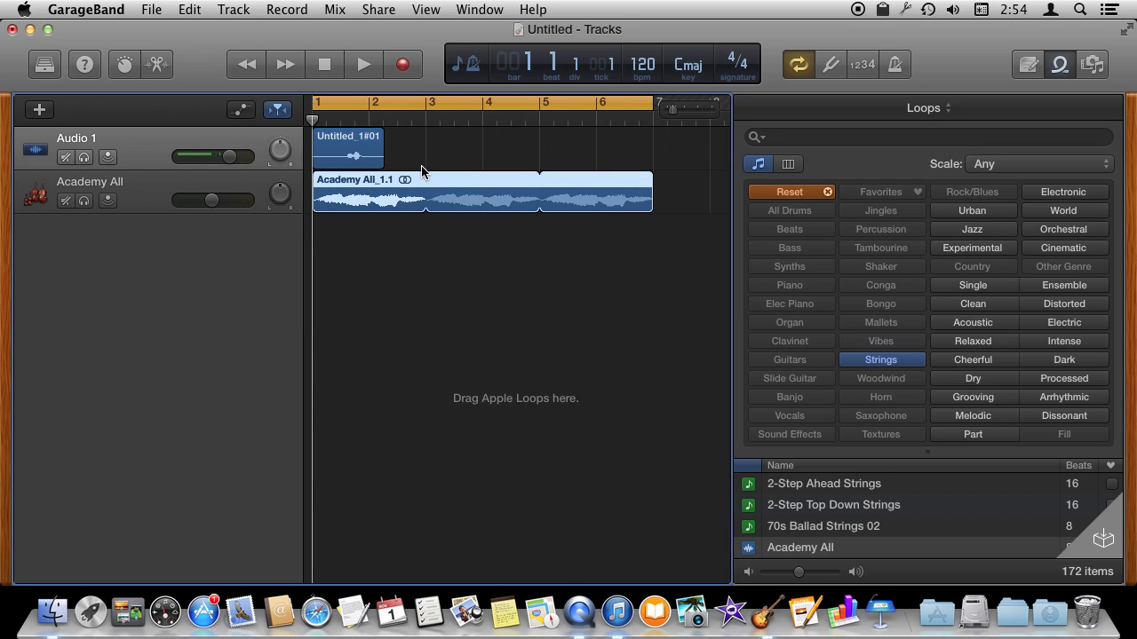
# Save the project as 'My Ringtone' and share it to iTunes as a ringtone.
pyautogui.click(151, 10)
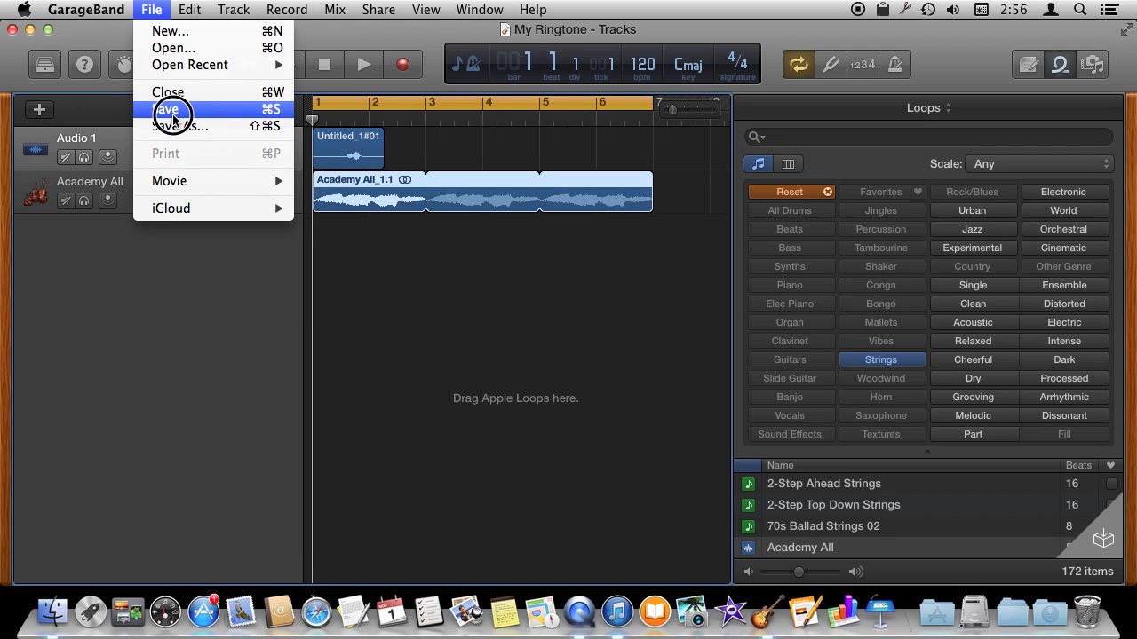
pyautogui.click(168, 108)
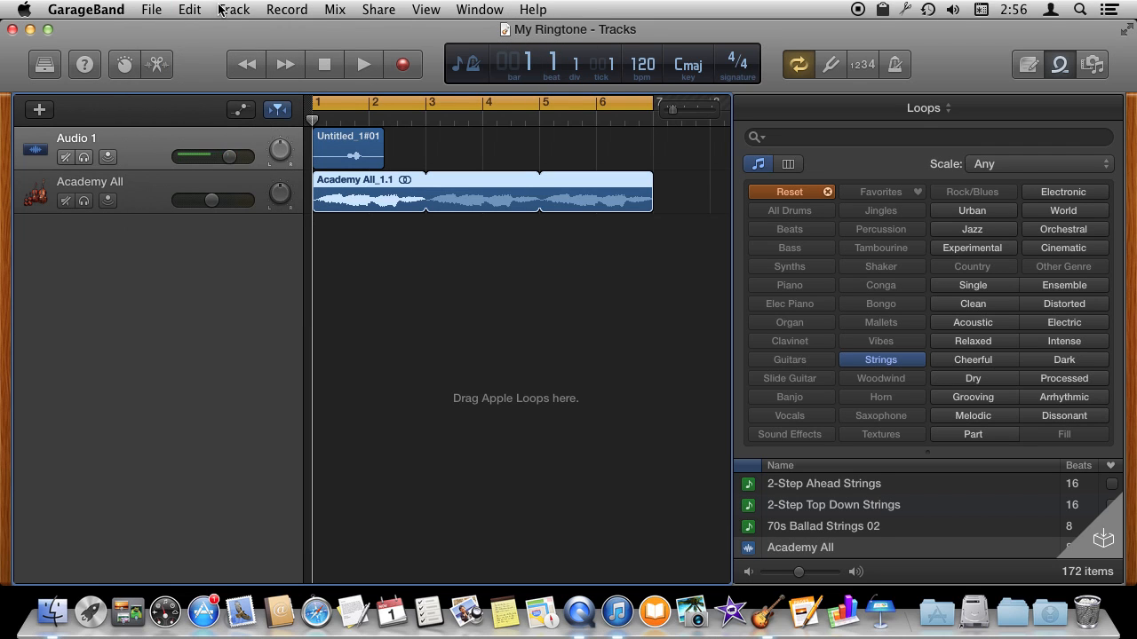
pyautogui.click(378, 9)
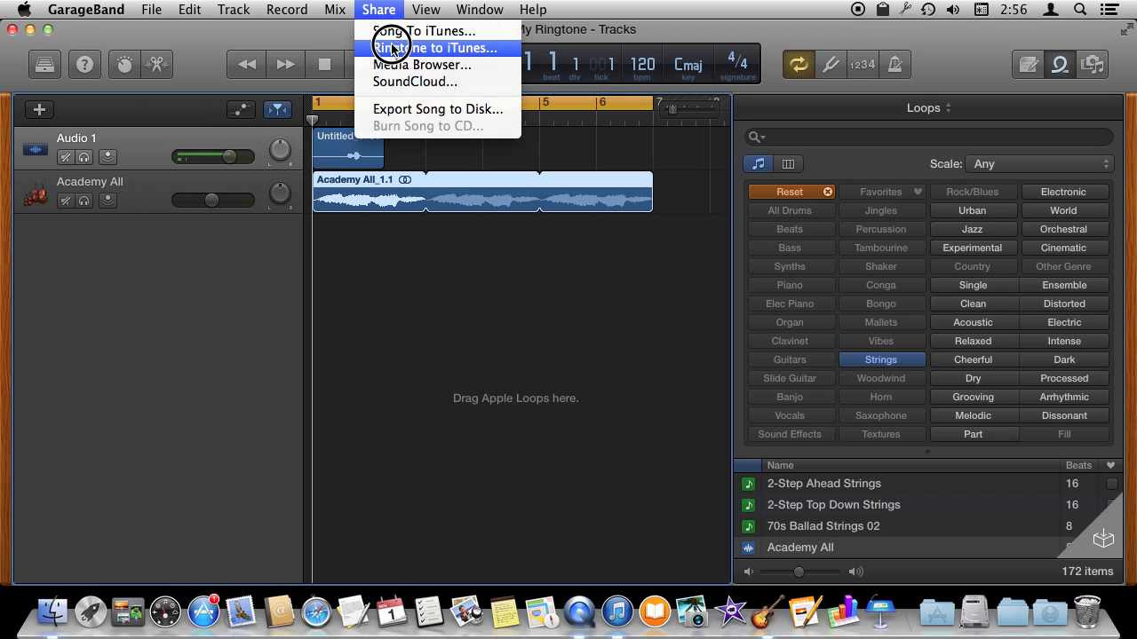
pyautogui.click(434, 48)
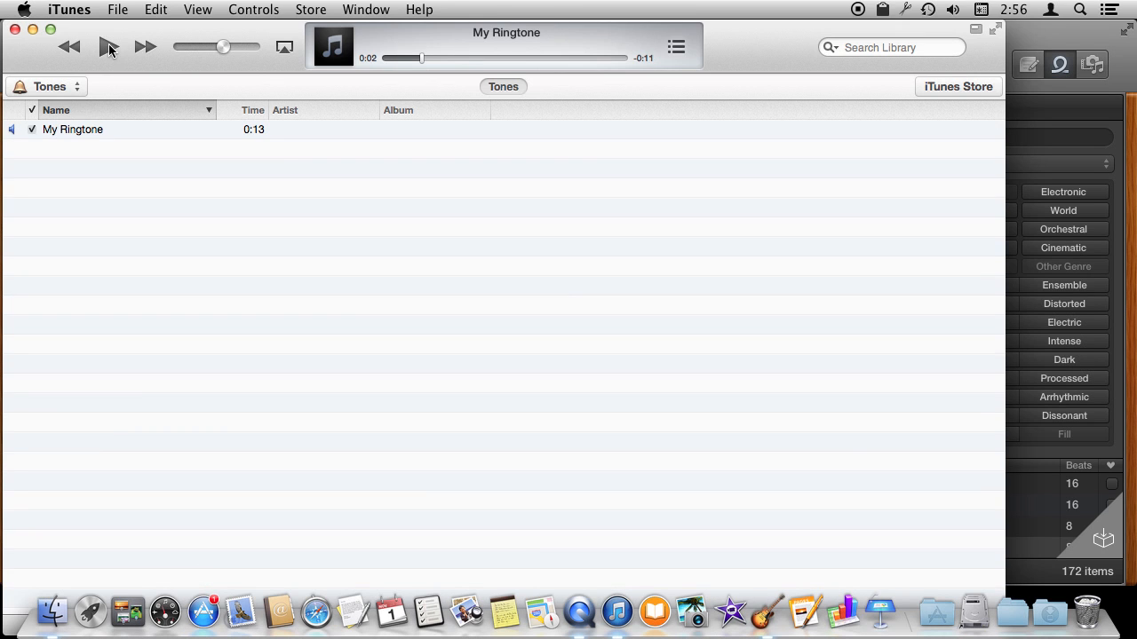
# Preview the My Ringtone tone in iTunes, then show the iPad 2 summary page.
pyautogui.click(44, 86)
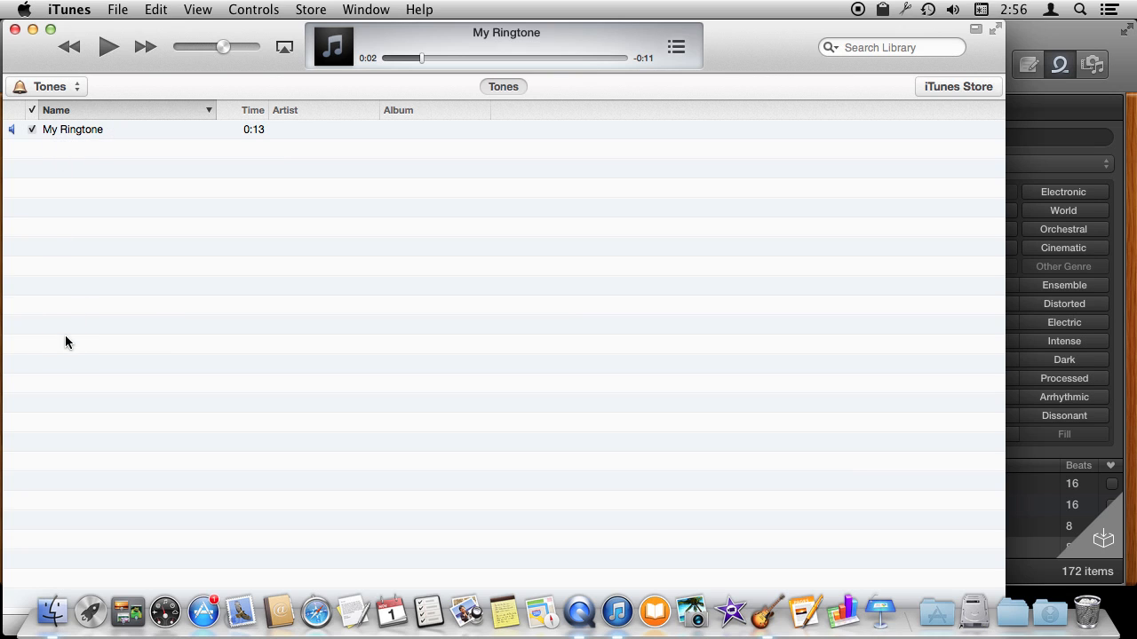
pyautogui.moveTo(160, 213)
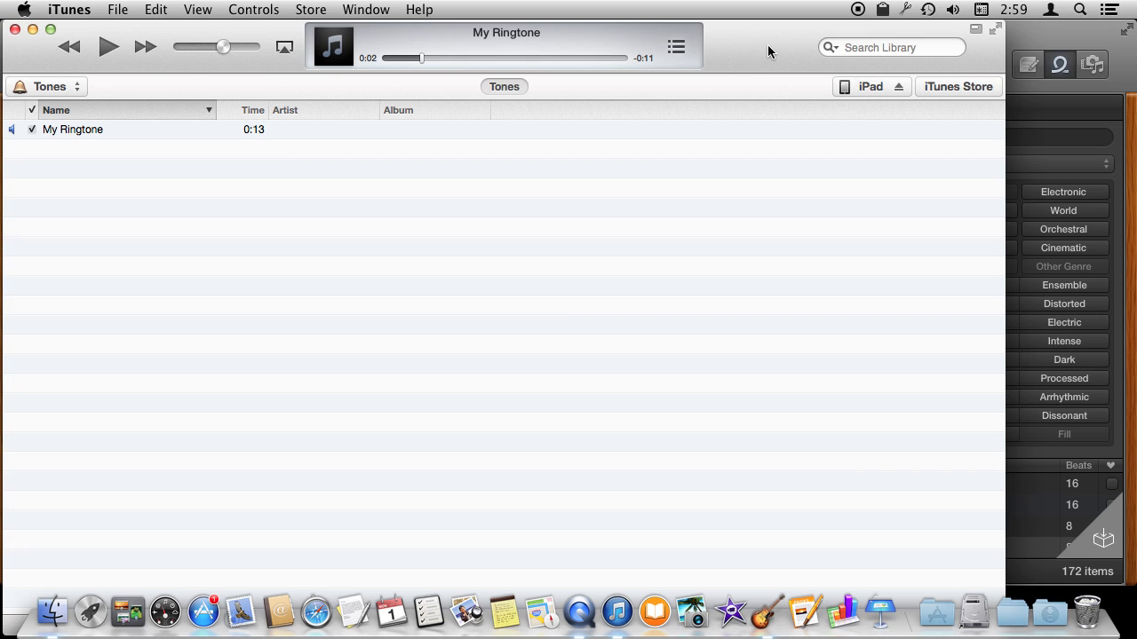
pyautogui.click(870, 87)
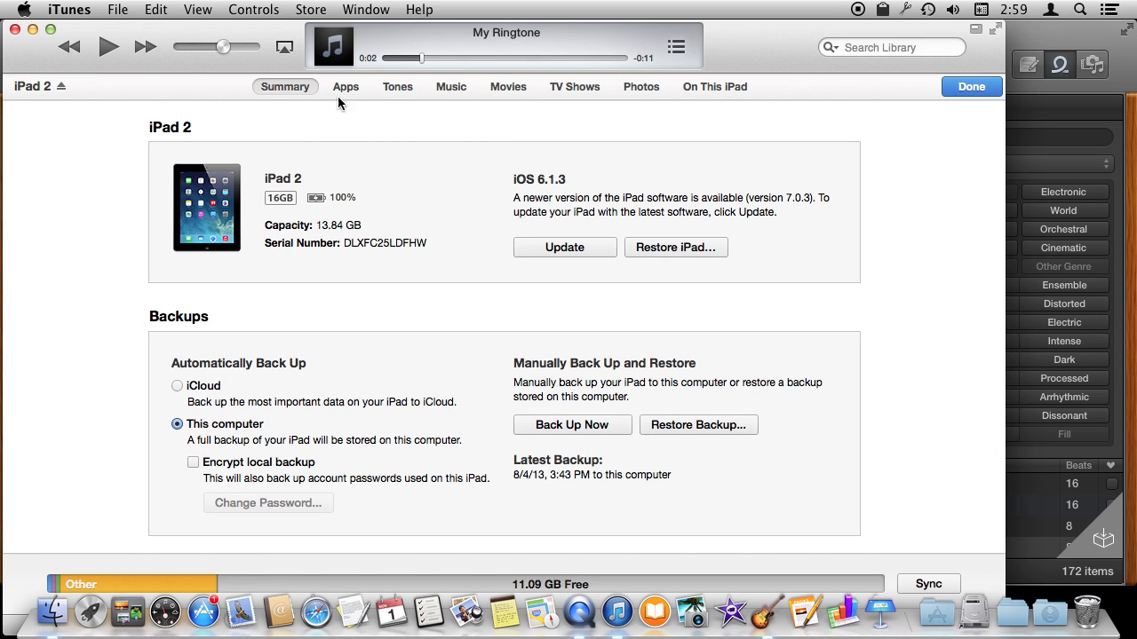
# Turn on Sync Tones for the iPad 2, confirm Remove and Sync, and choose Selected tones.
pyautogui.click(397, 86)
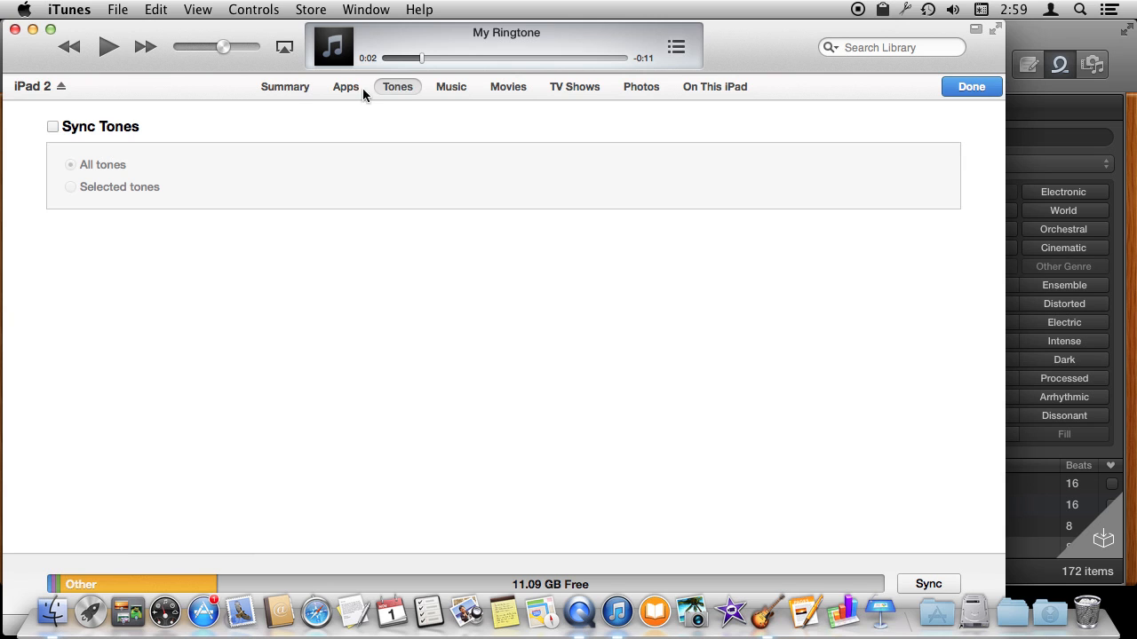
pyautogui.click(927, 584)
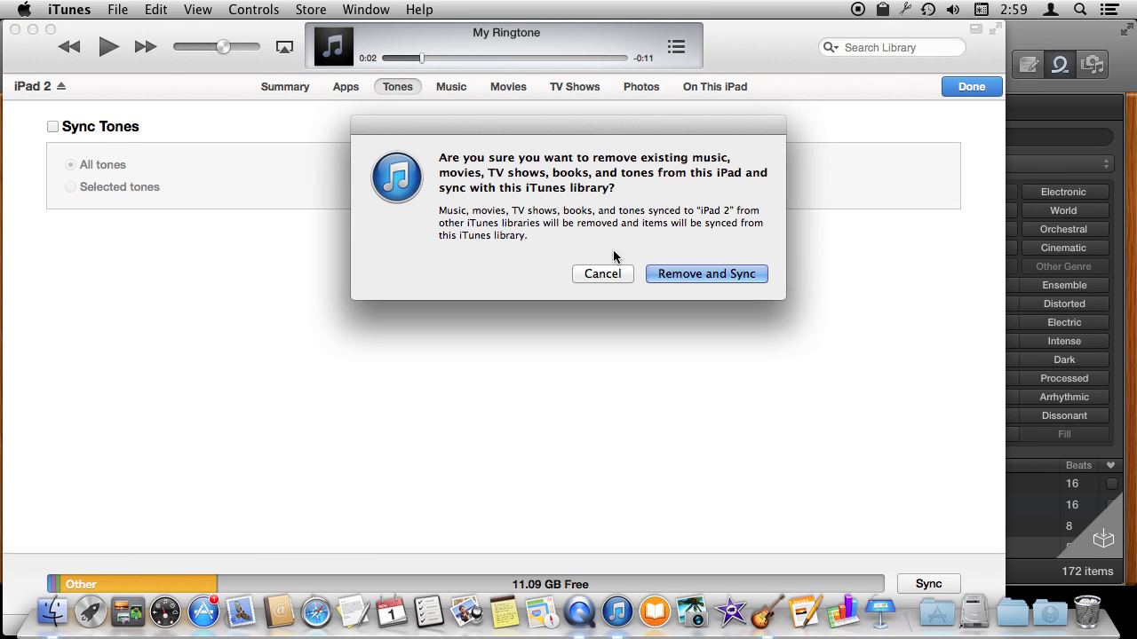
pyautogui.click(706, 273)
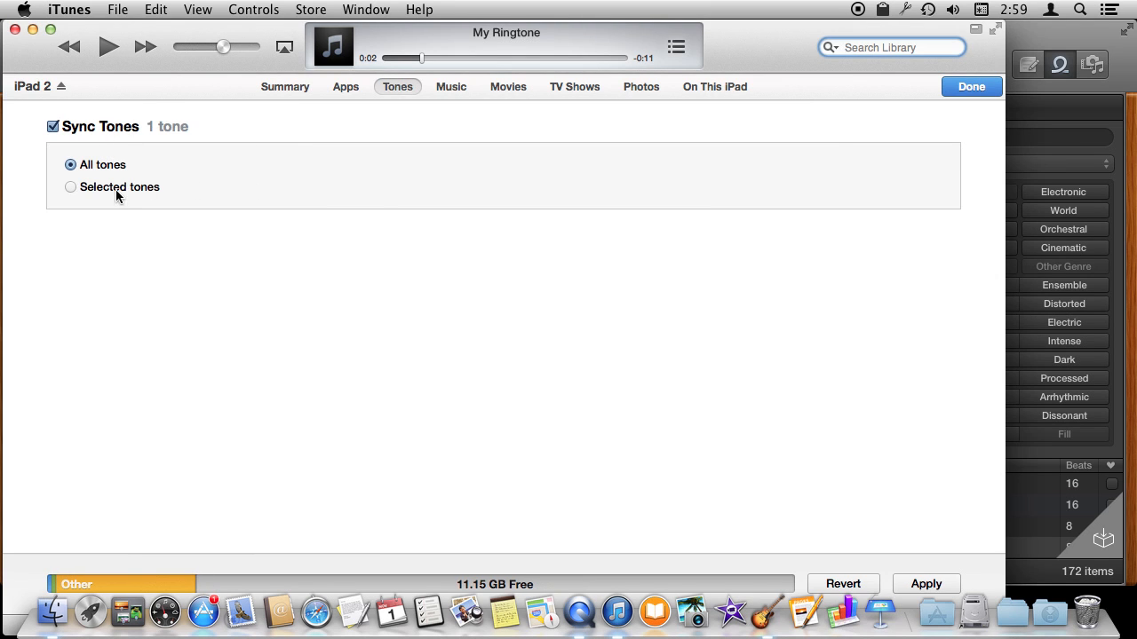
pyautogui.click(70, 187)
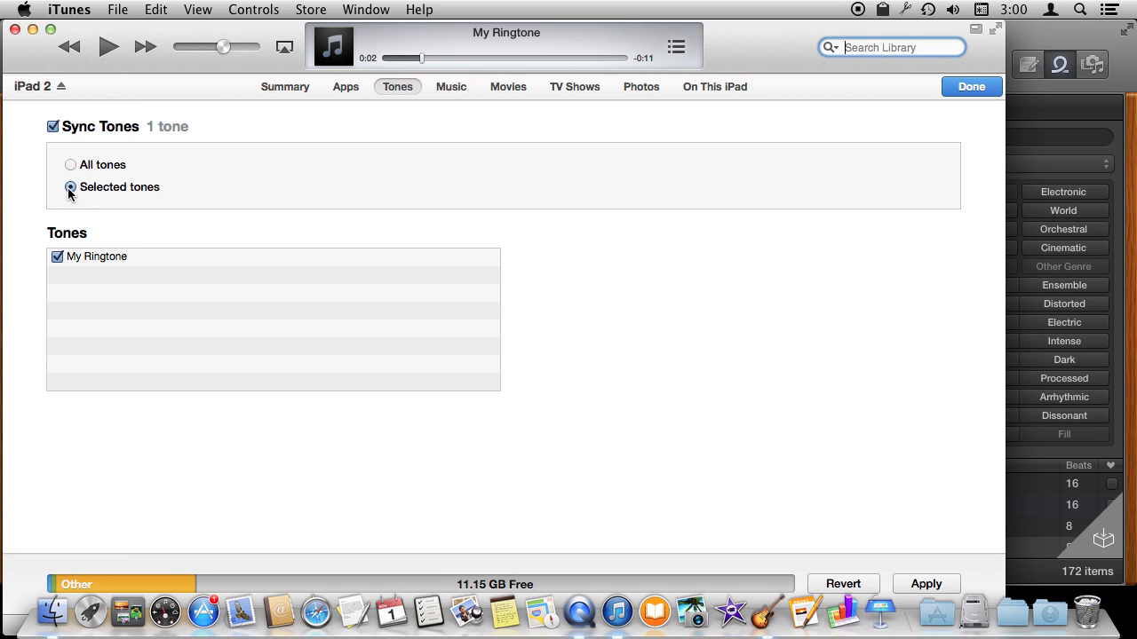
pyautogui.click(70, 186)
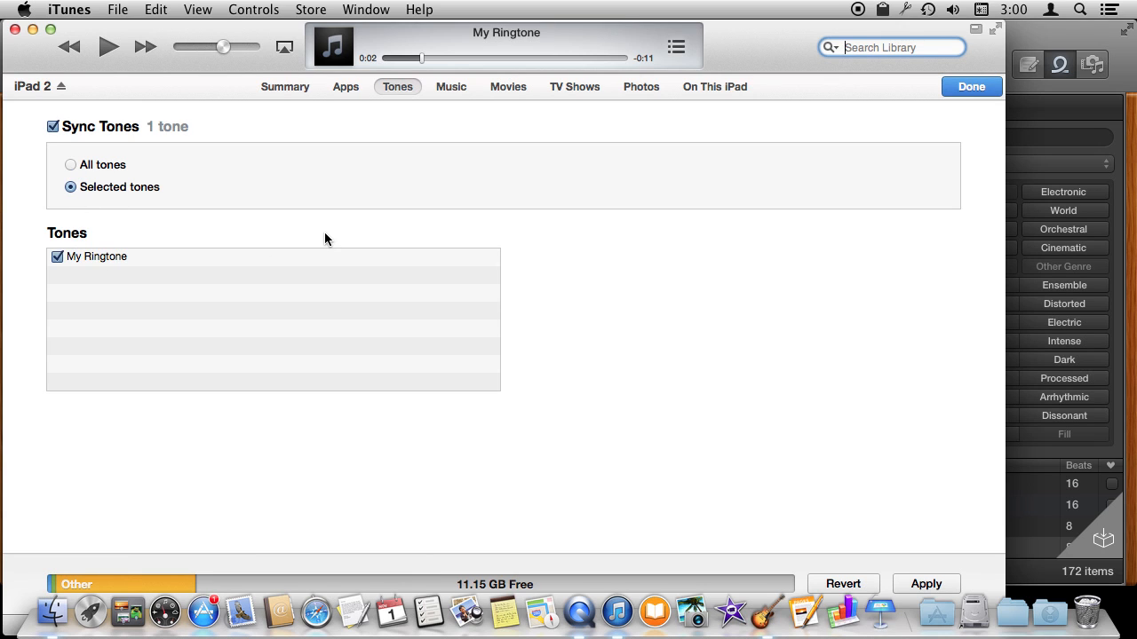